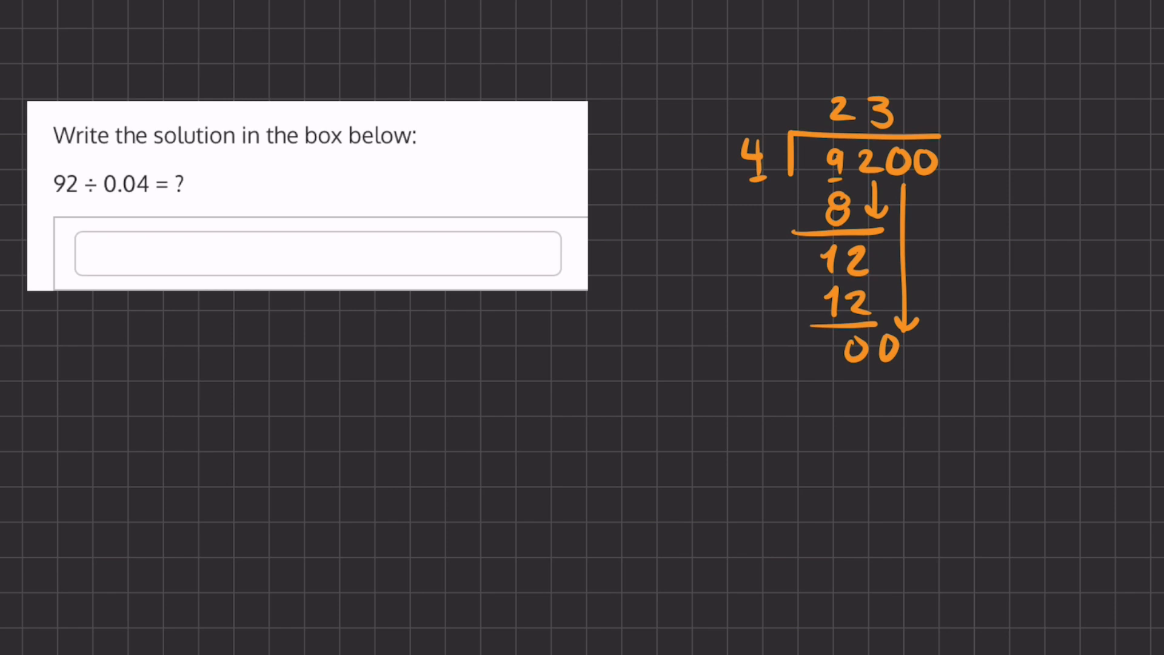
pyautogui.write('0')
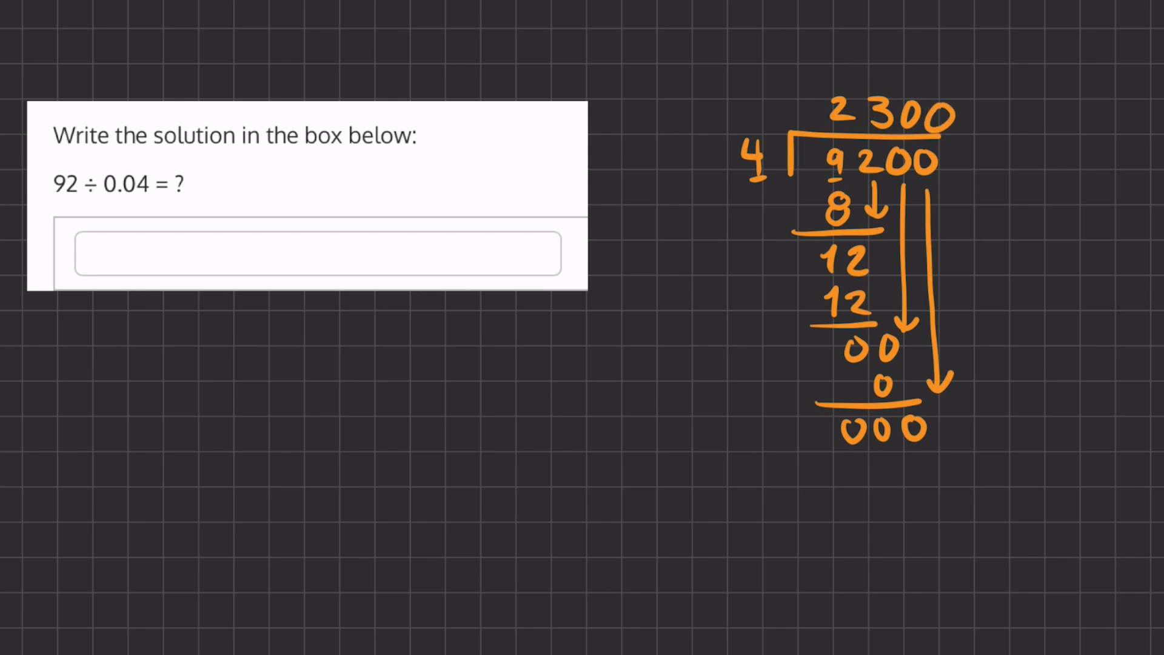
pyautogui.write('2,3')
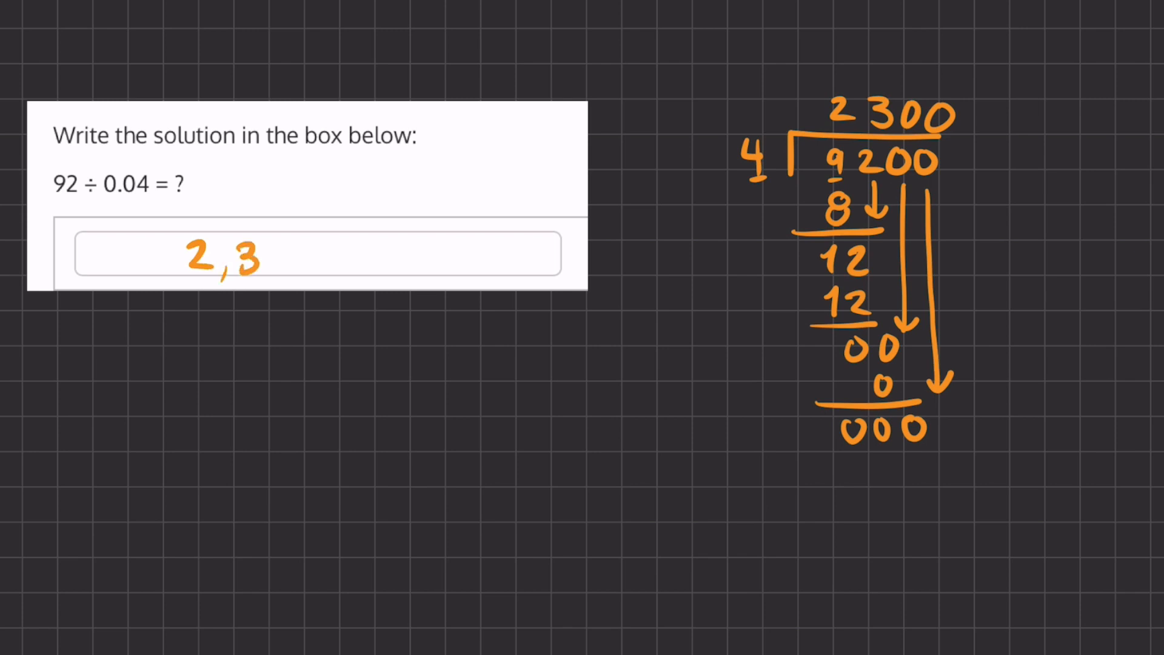